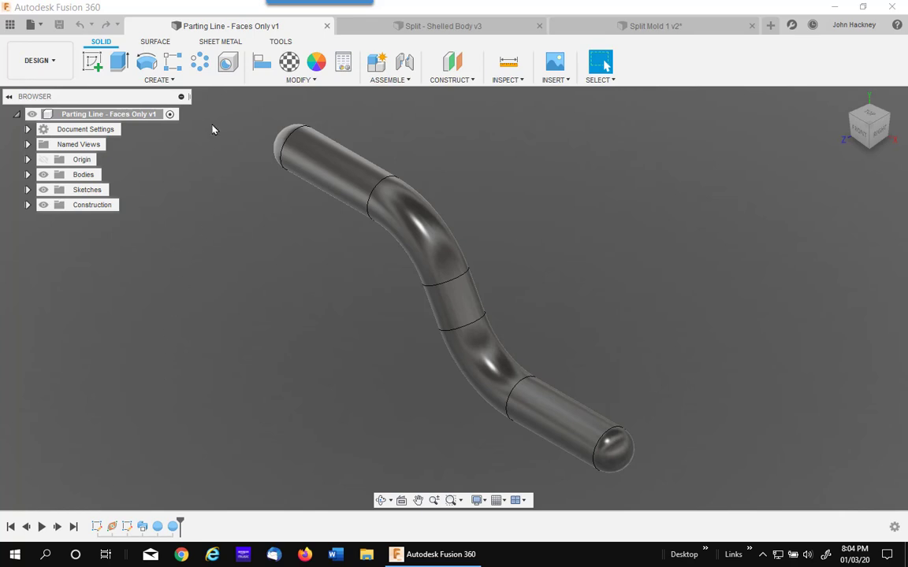
- Open the MODIFY menu and show the Silhouette Split tooltip description
left_click(300, 79)
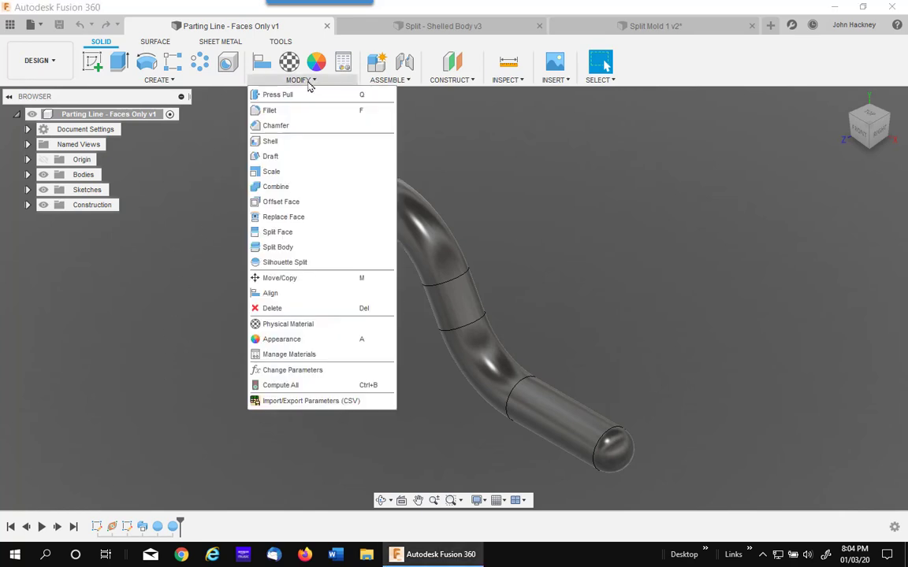
mouse_move(284, 262)
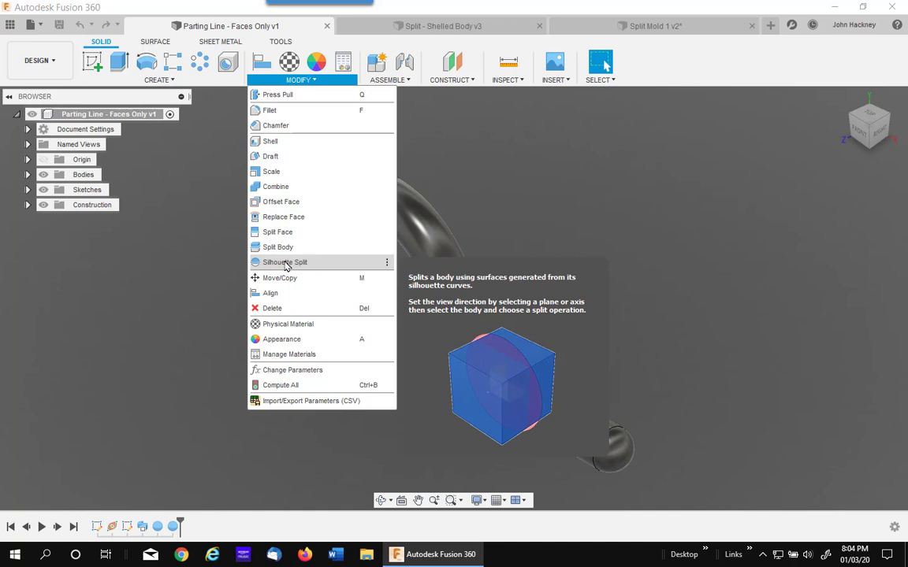
mouse_move(306, 265)
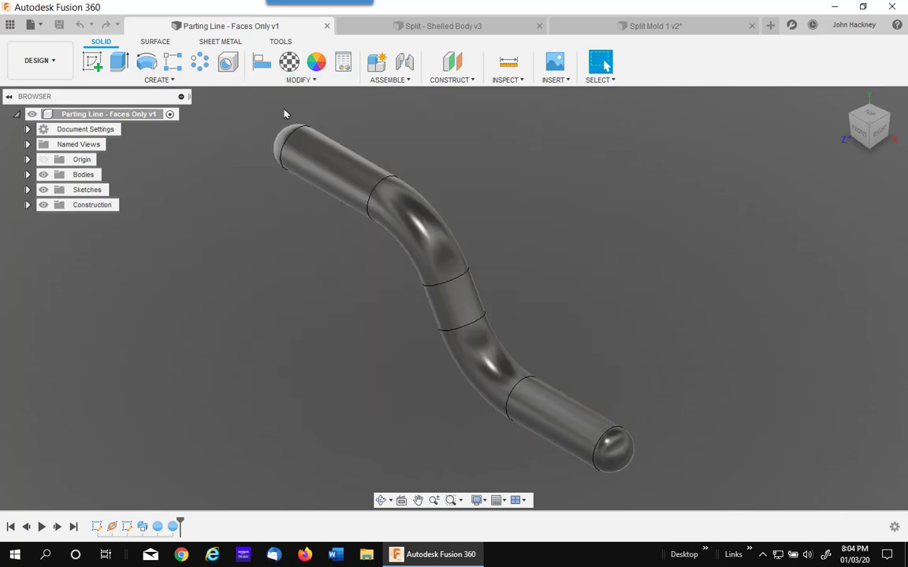
left_click(300, 70)
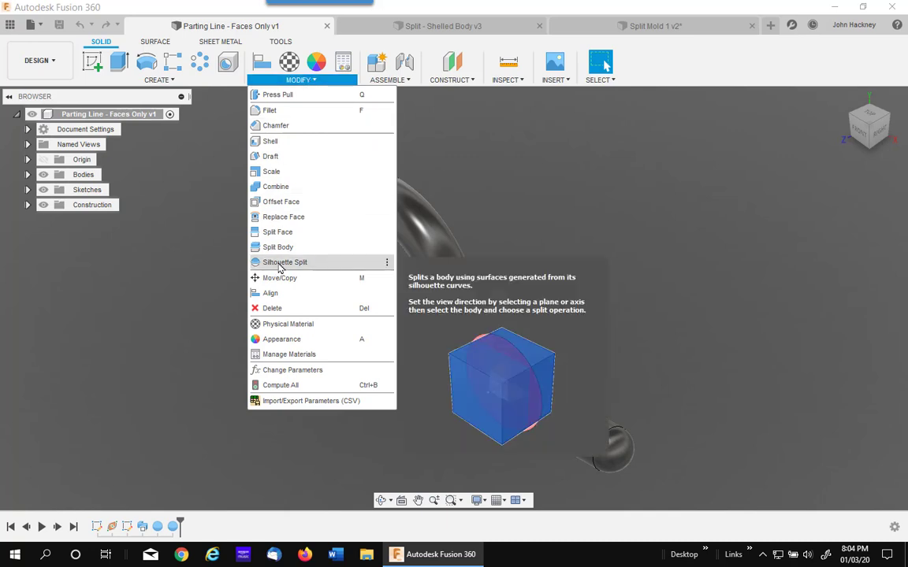
- Start Silhouette Split on the tube and list its three Operation choices
left_click(285, 261)
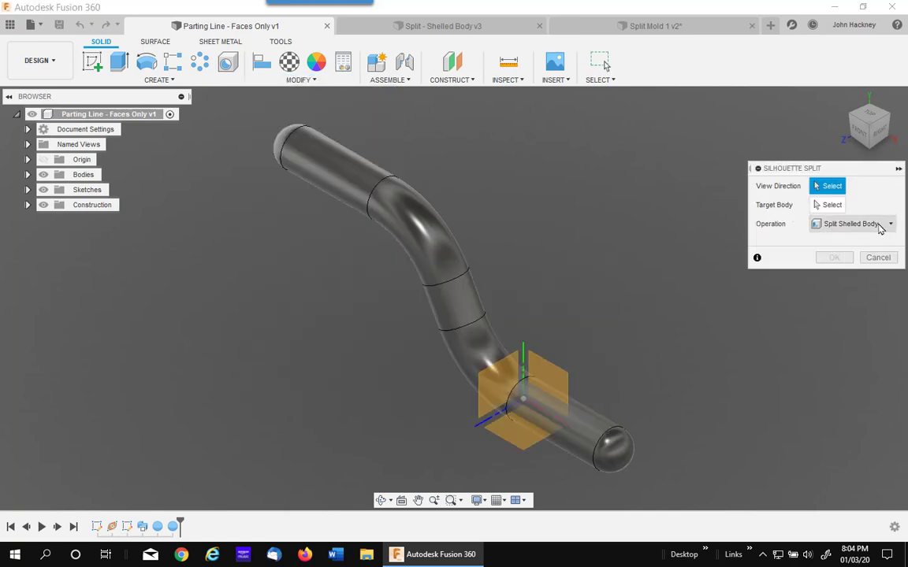
left_click(852, 223)
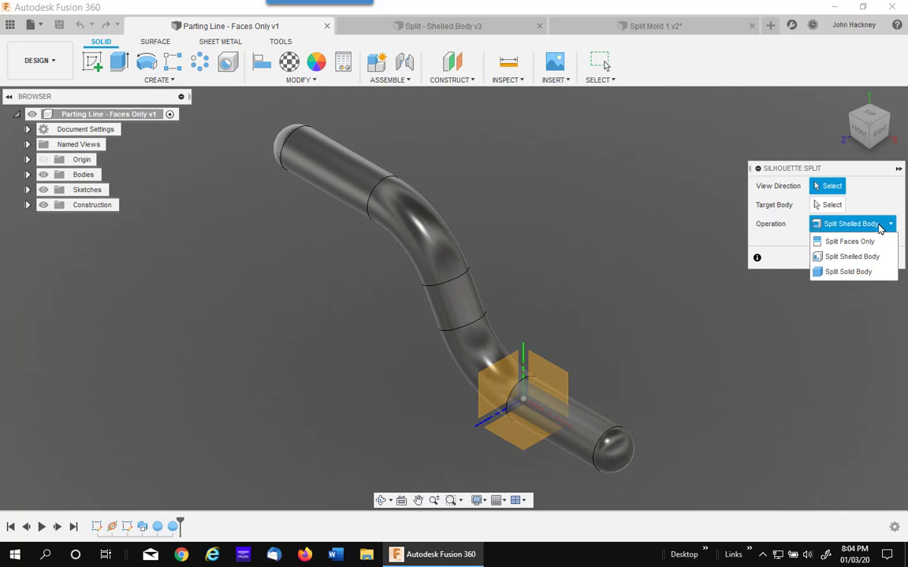
mouse_move(849, 241)
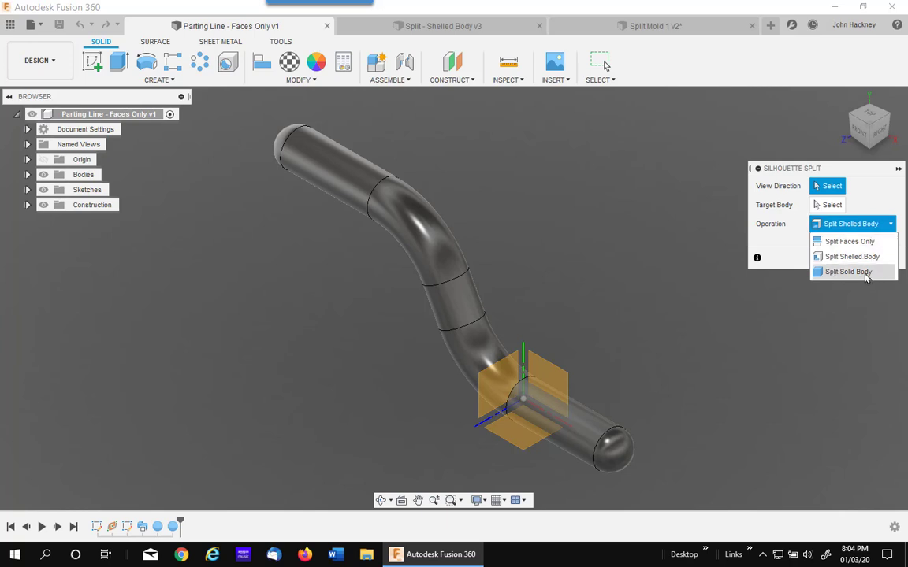
mouse_move(851, 272)
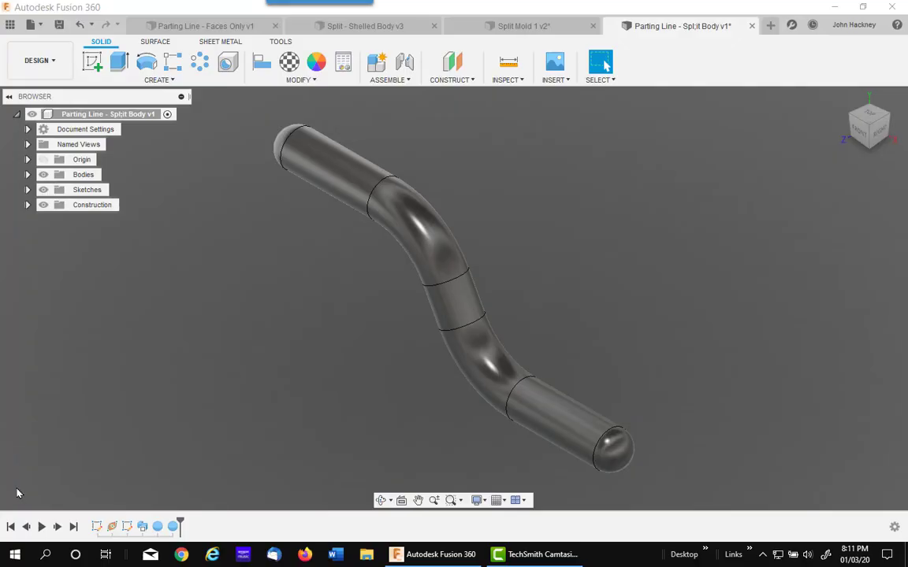
mouse_move(338, 326)
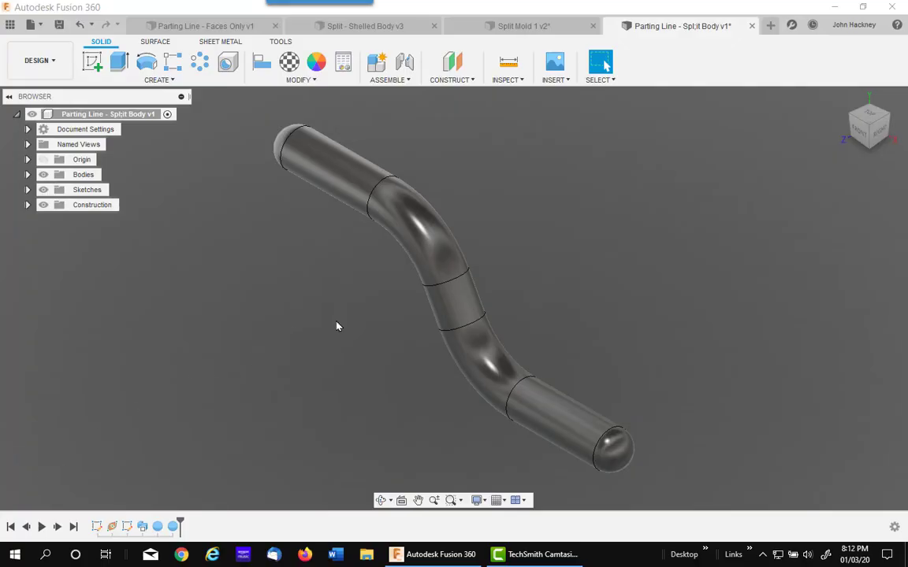
mouse_move(694, 306)
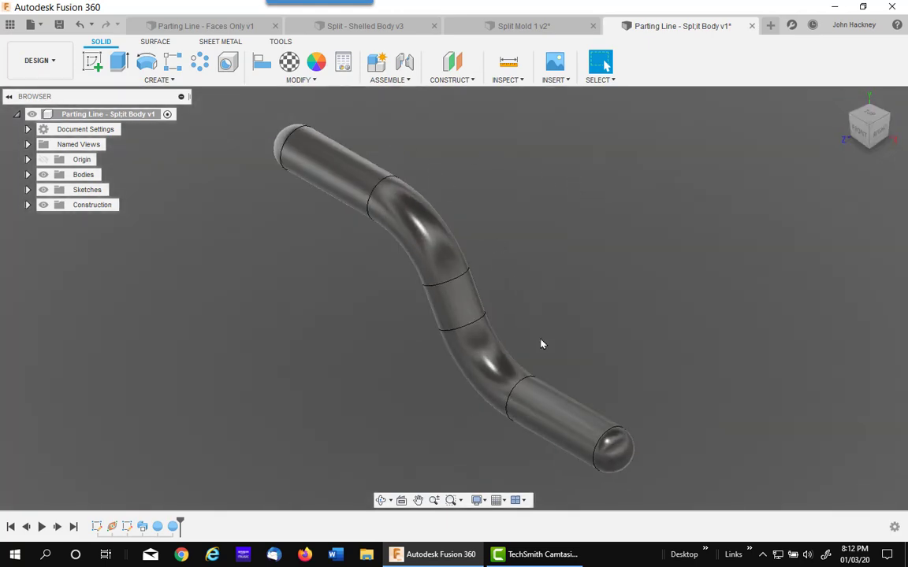
mouse_move(627, 362)
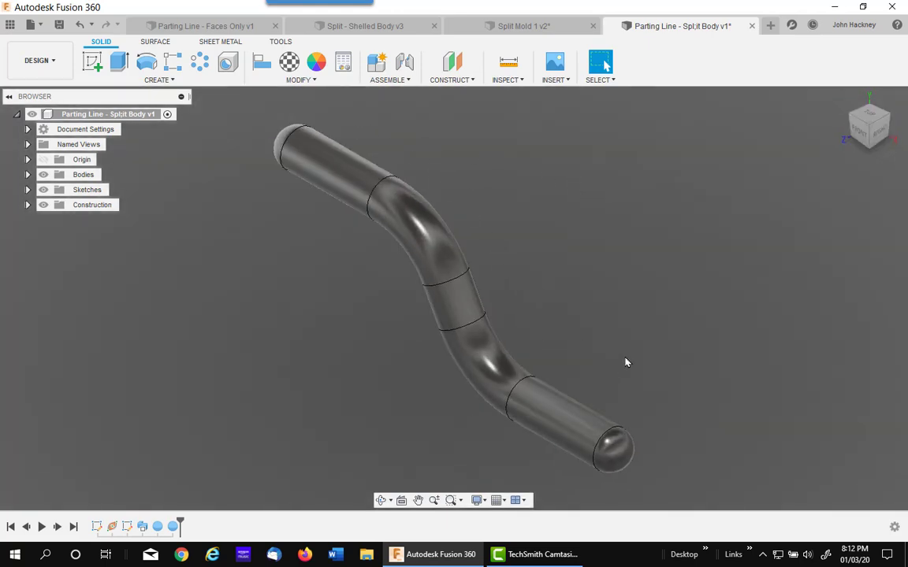
mouse_move(712, 274)
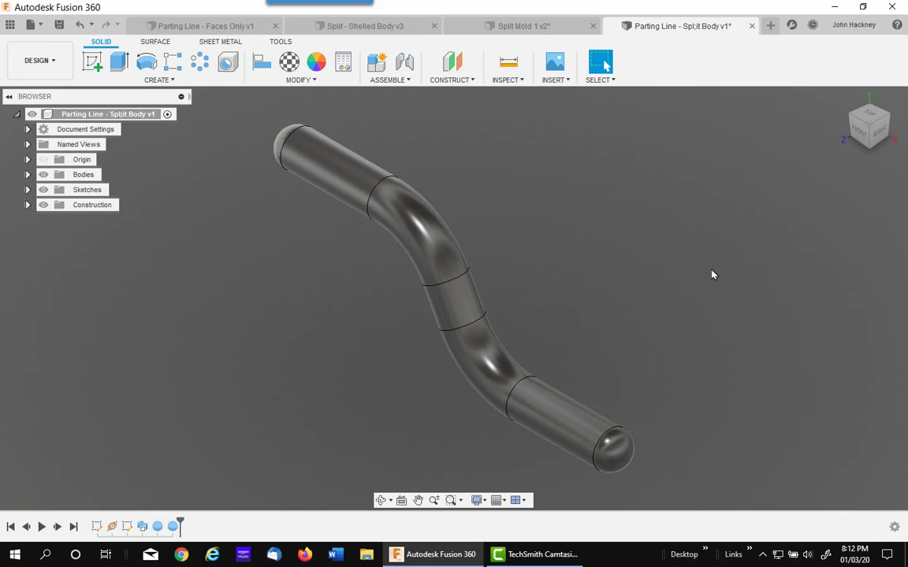
mouse_move(224, 224)
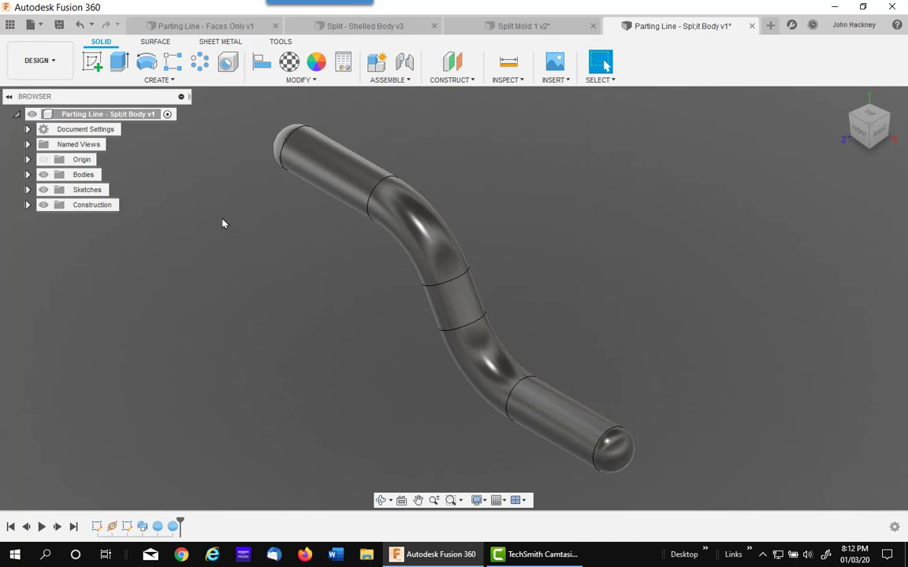
- Show the MODIFY commands in the Parting Line - Split Body design
left_click(300, 80)
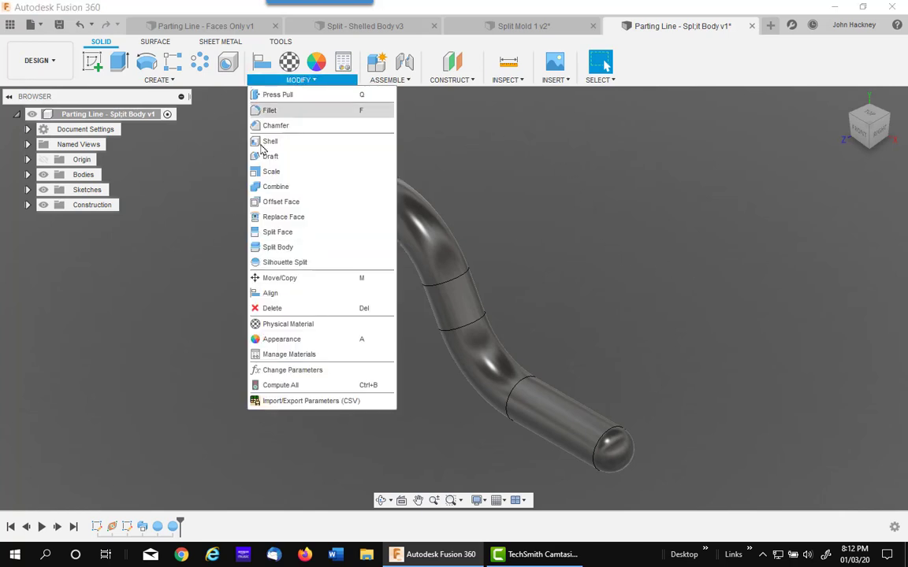
- Launch Silhouette Split on the Split Body tube, operation Split Solid Body
left_click(285, 262)
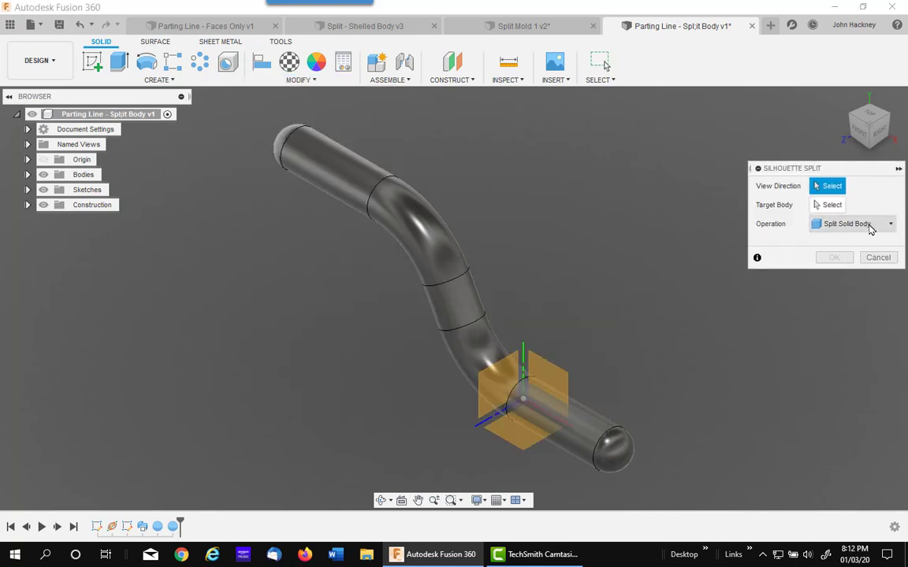
mouse_move(635, 272)
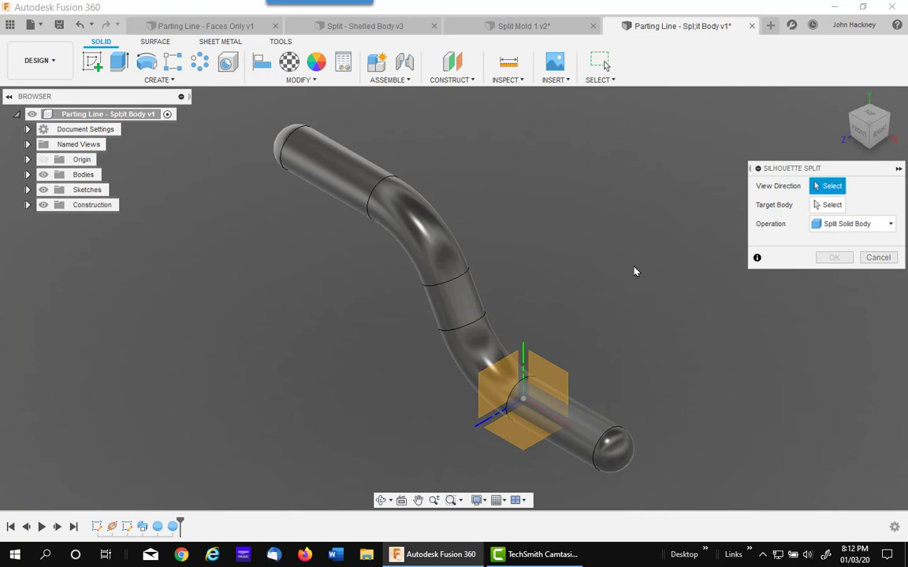
mouse_move(452, 153)
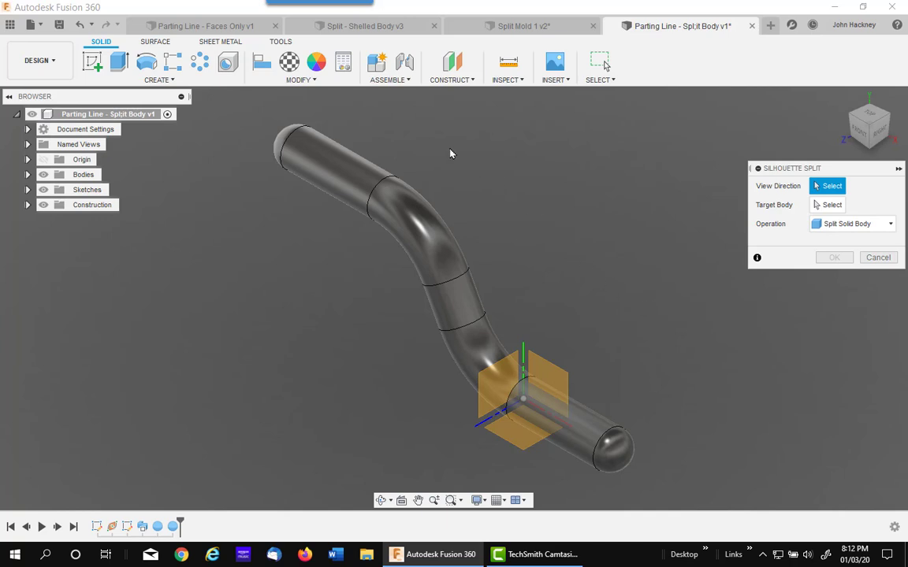
mouse_move(530, 300)
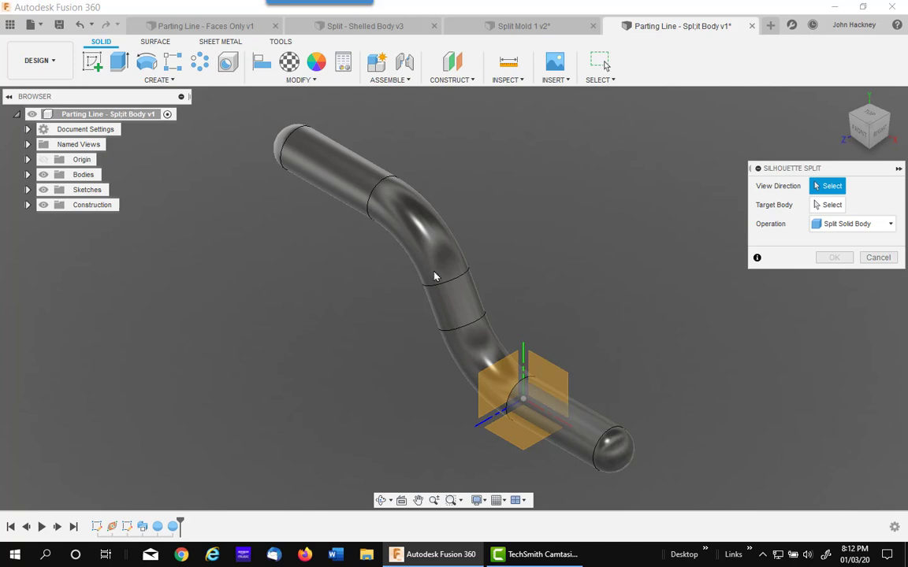
mouse_move(630, 267)
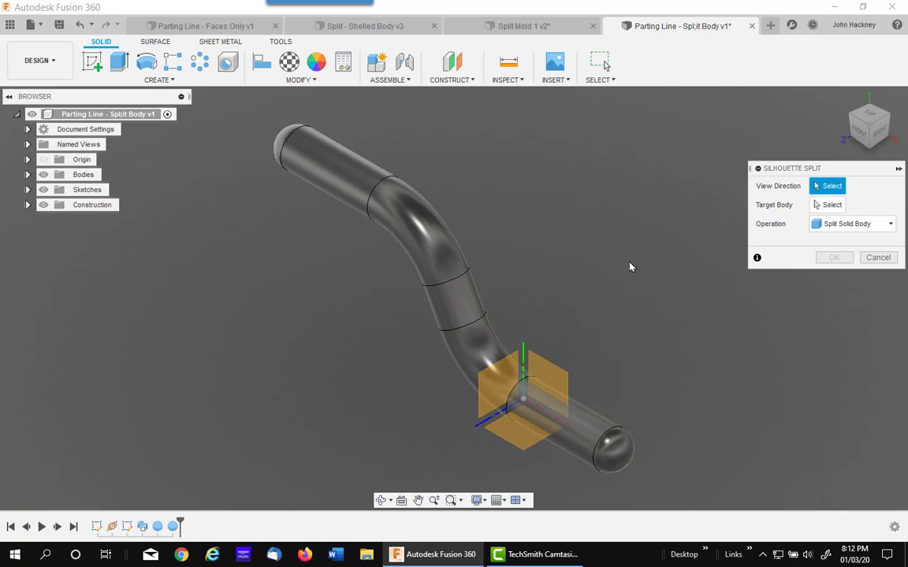
mouse_move(611, 224)
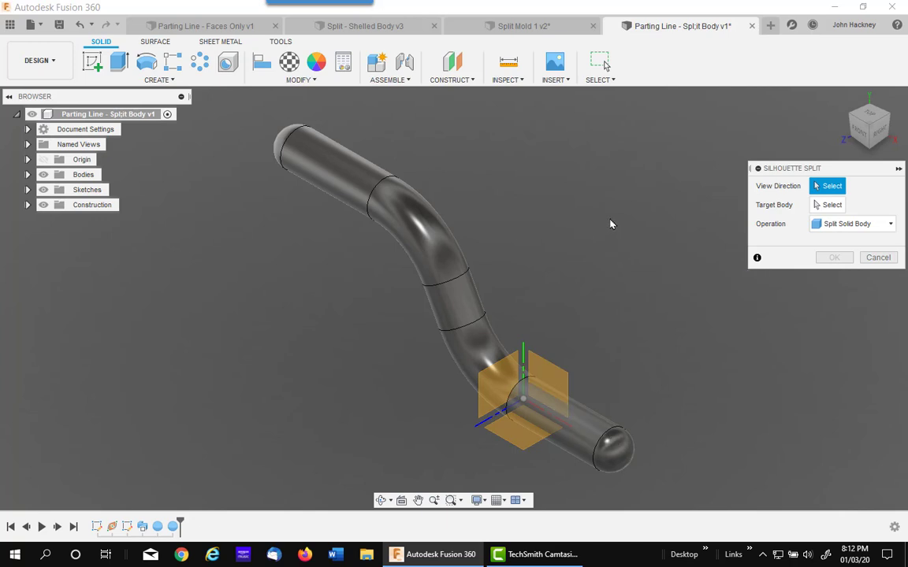
mouse_move(400, 159)
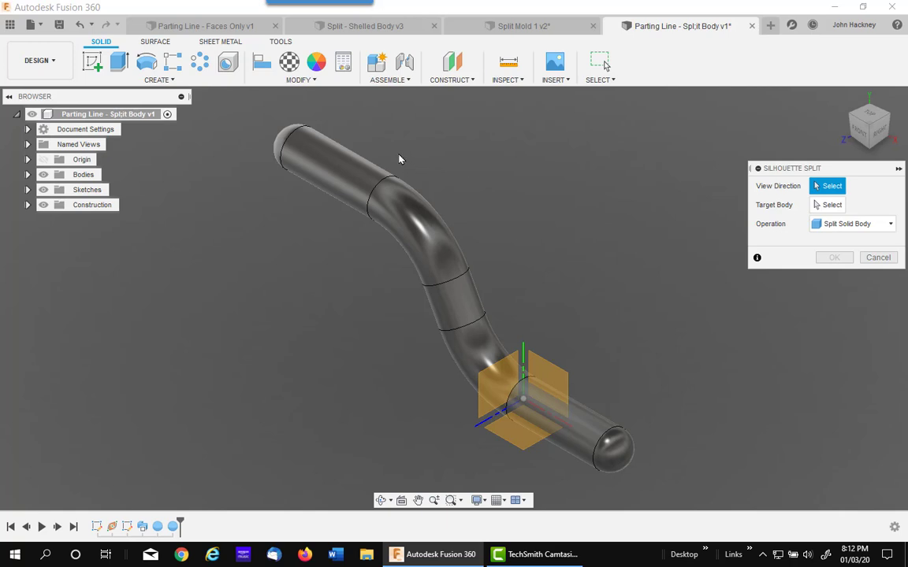
mouse_move(587, 213)
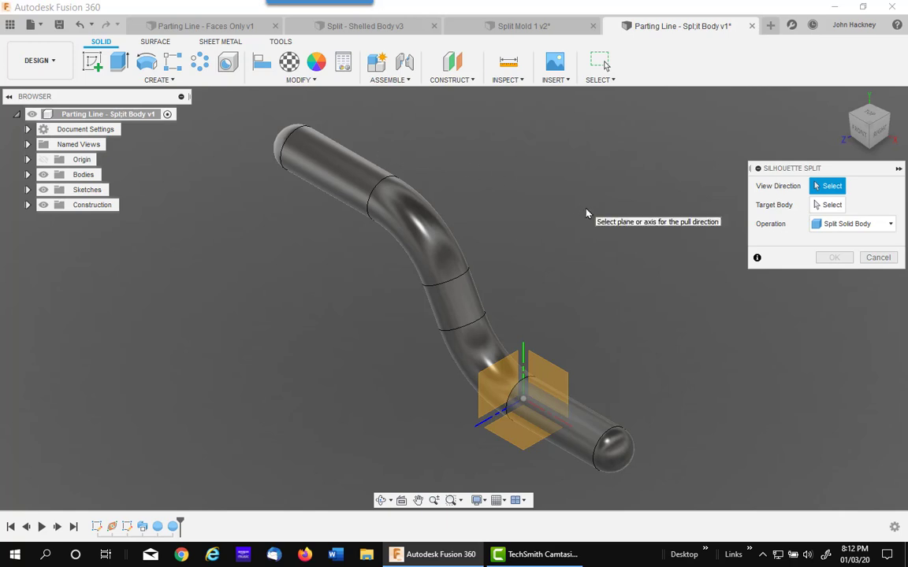
mouse_move(684, 227)
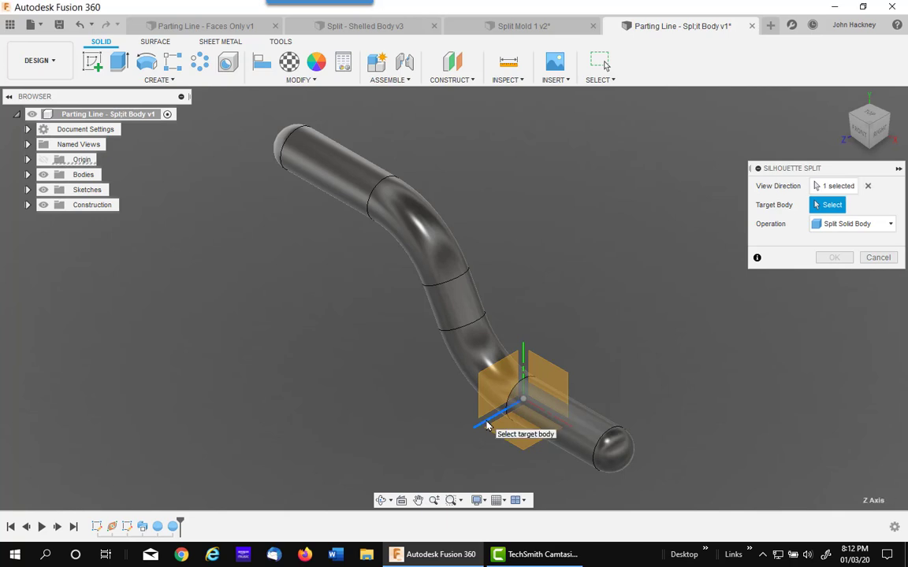
mouse_move(485, 223)
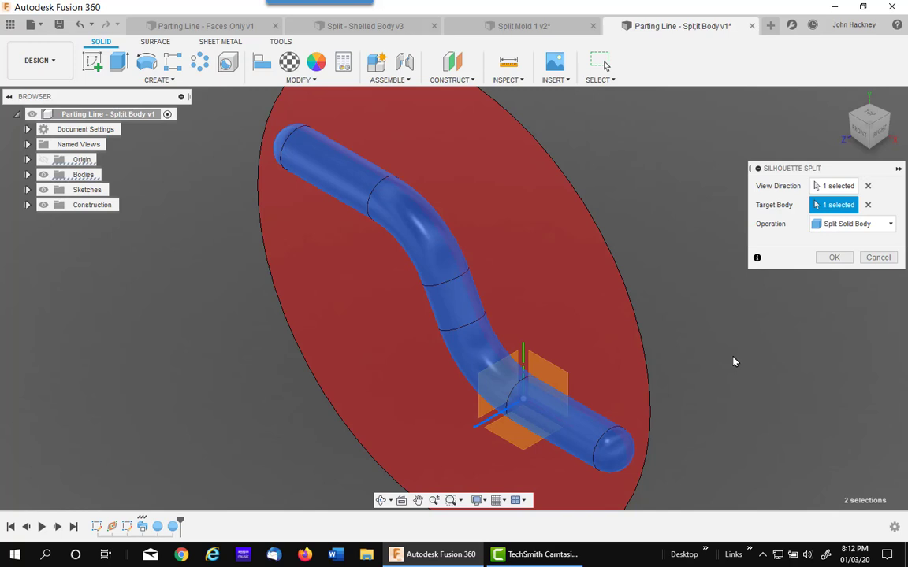
mouse_move(630, 378)
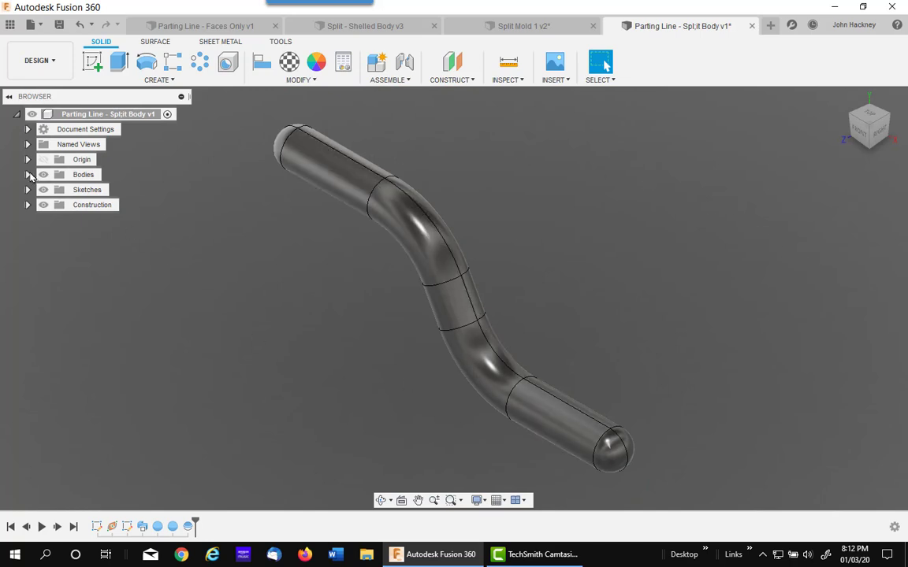
- Expand Bodies to see Body7 and Body9, then open Split - Shelled Body v3
left_click(28, 175)
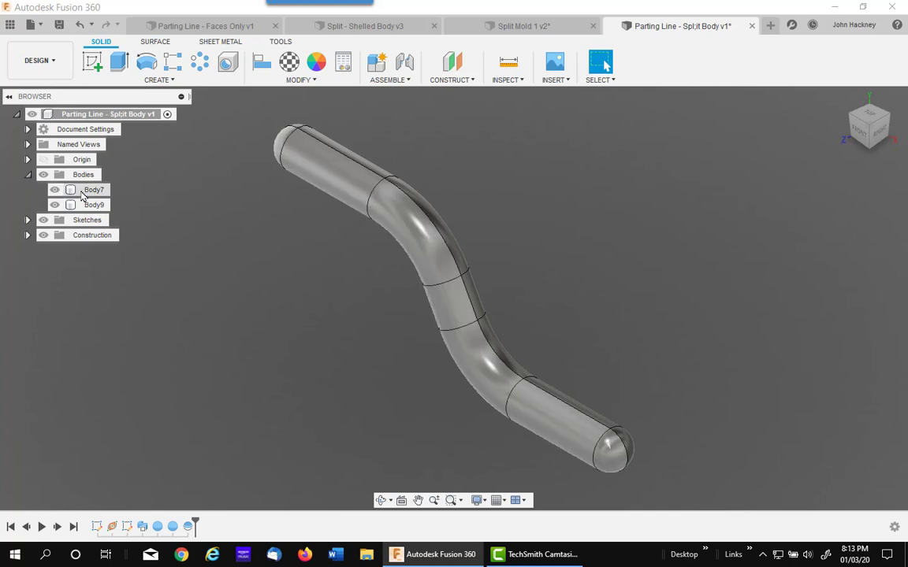
right_click(94, 189)
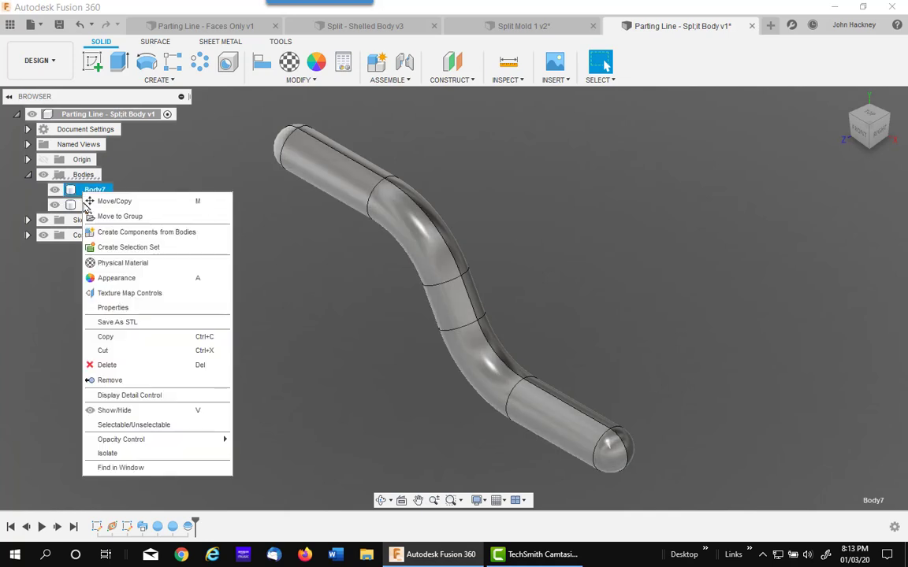
mouse_move(122, 381)
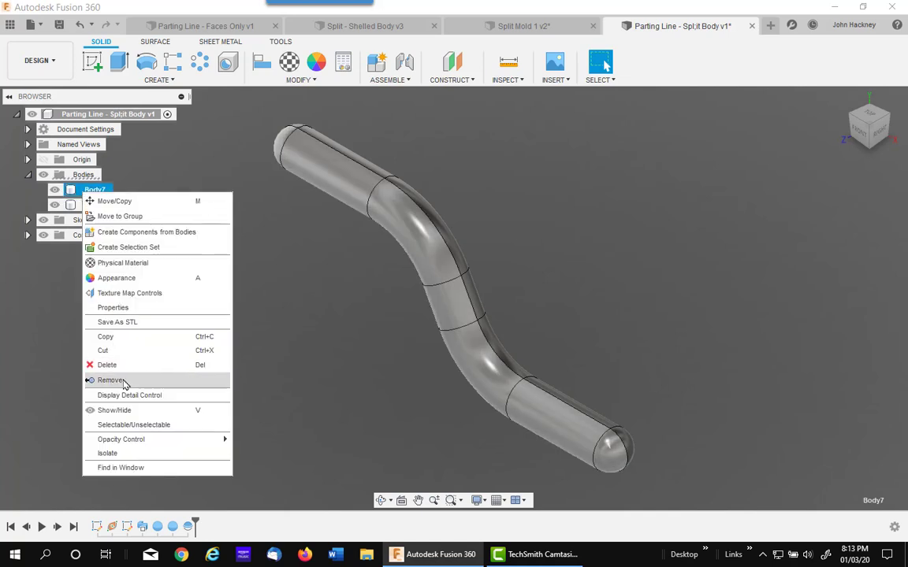
left_click(111, 380)
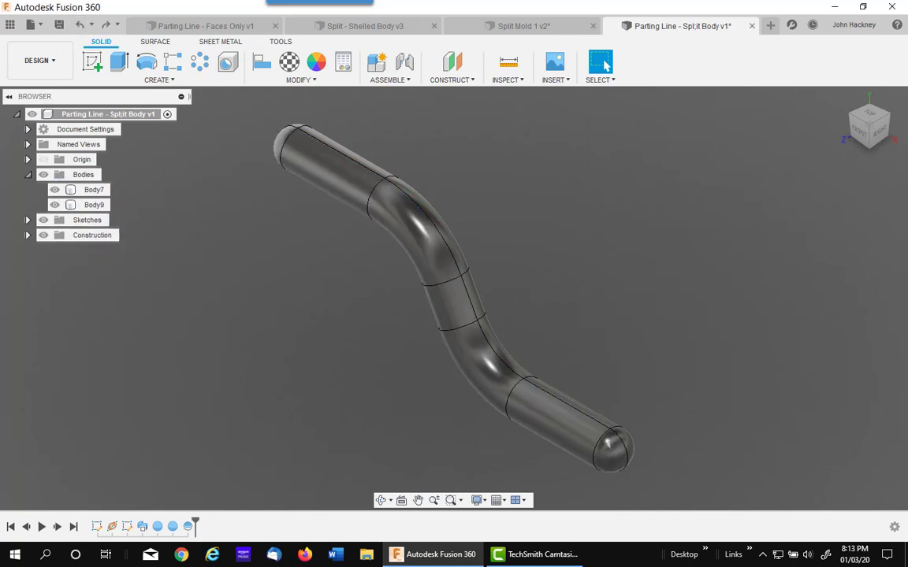
left_click(364, 26)
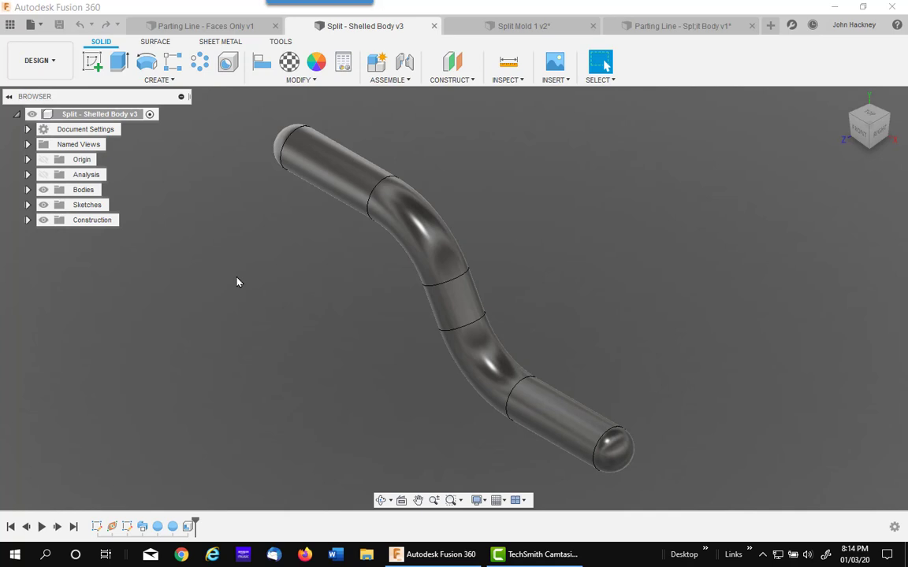
mouse_move(220, 180)
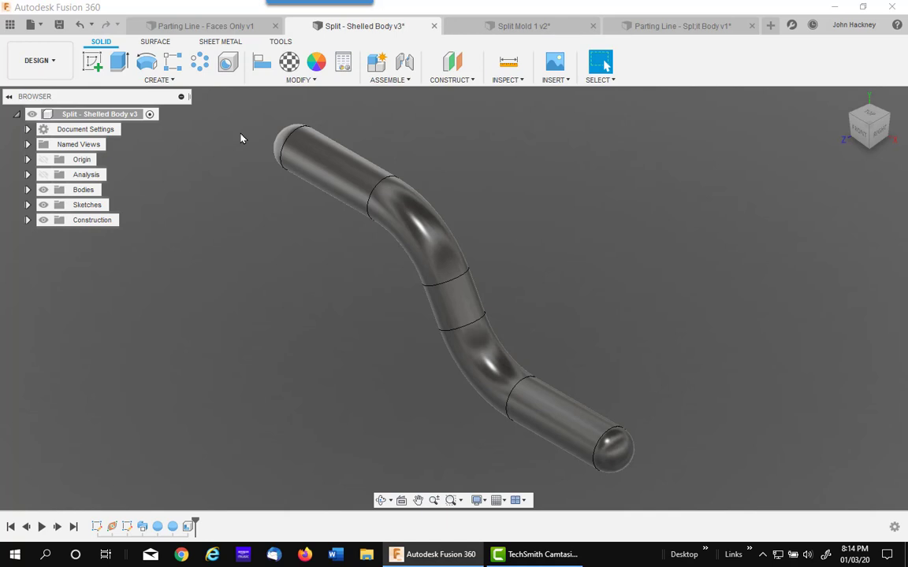
mouse_move(318, 127)
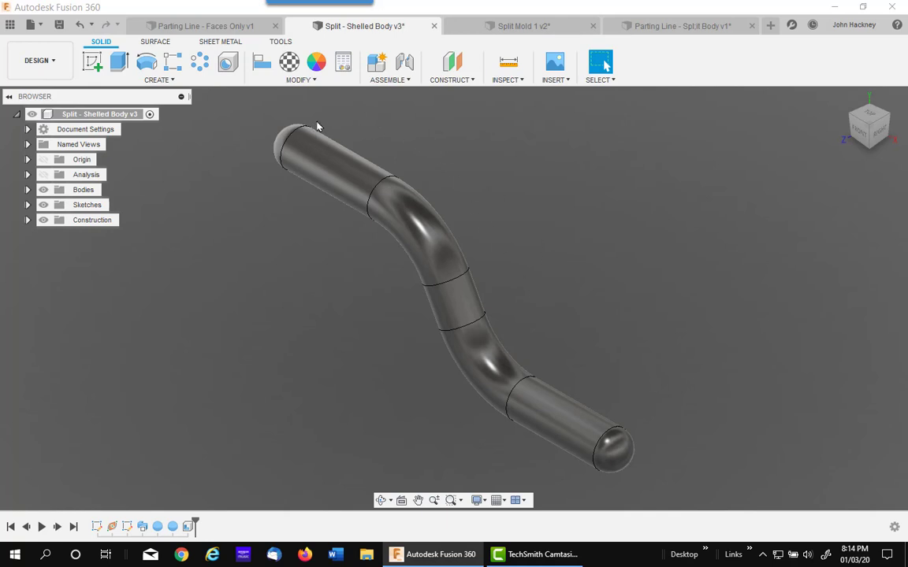
mouse_move(315, 316)
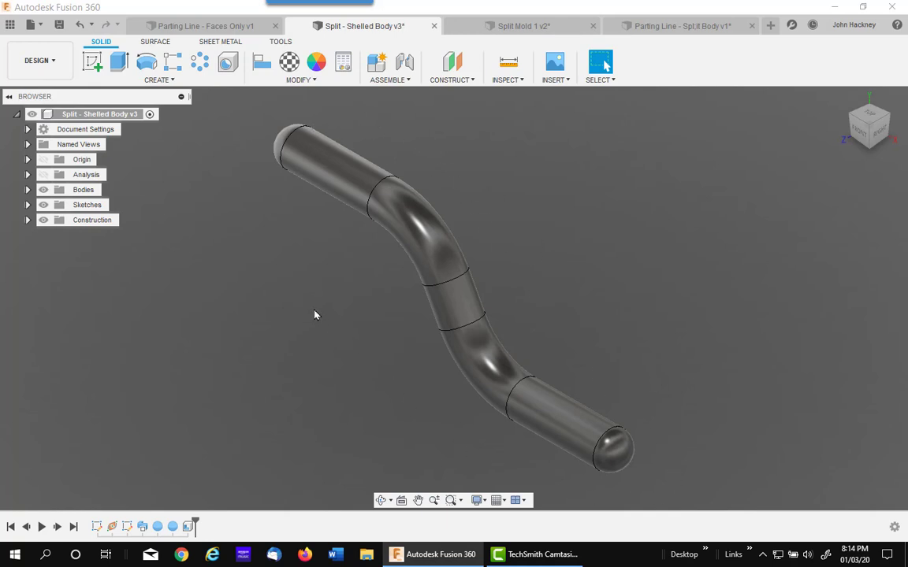
mouse_move(548, 230)
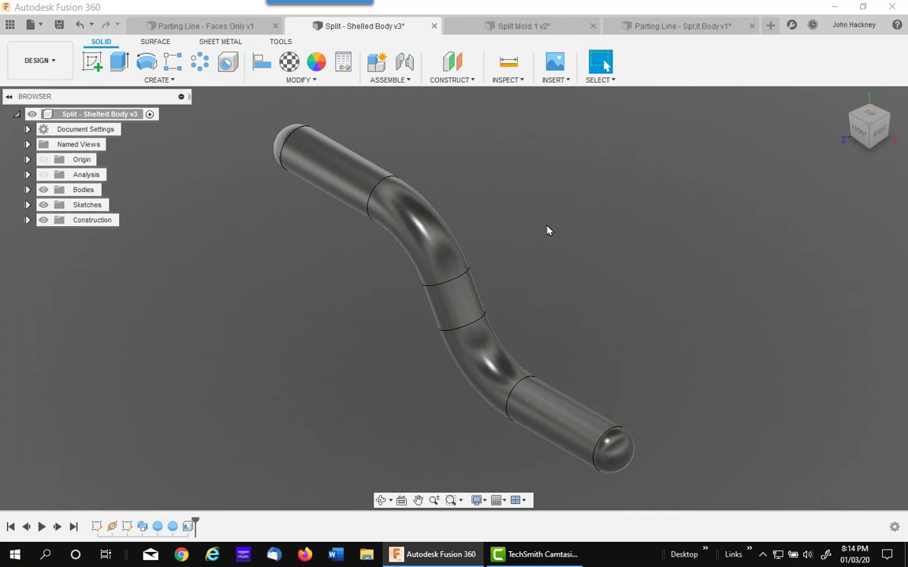
mouse_move(498, 243)
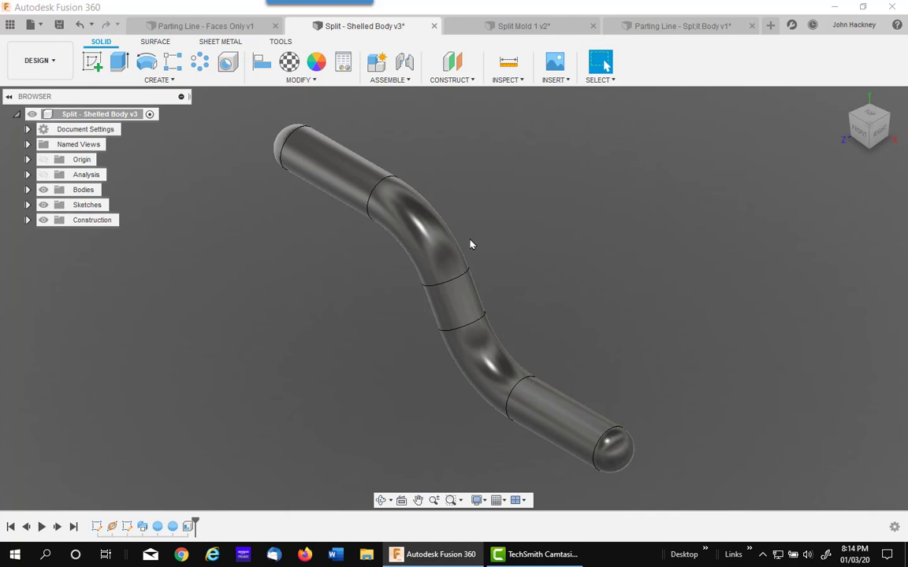
mouse_move(472, 151)
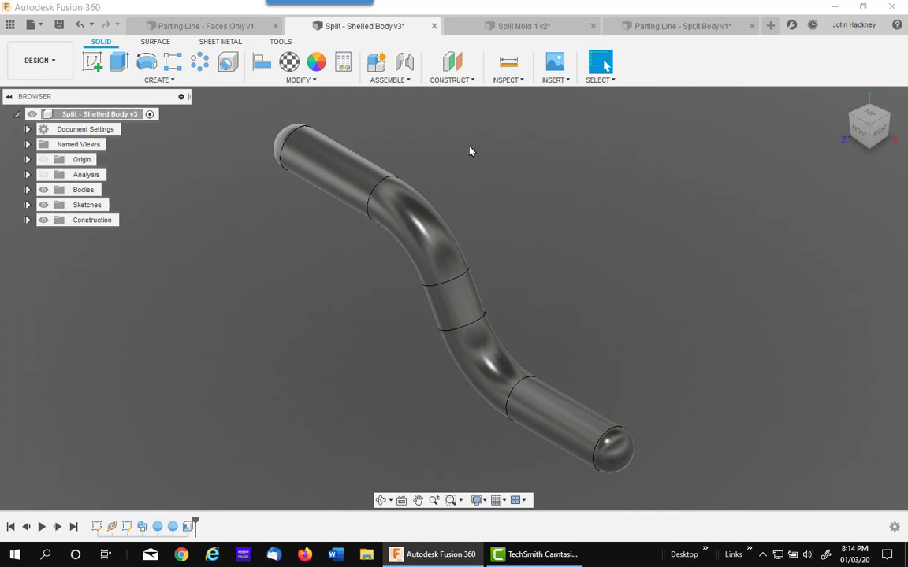
mouse_move(353, 118)
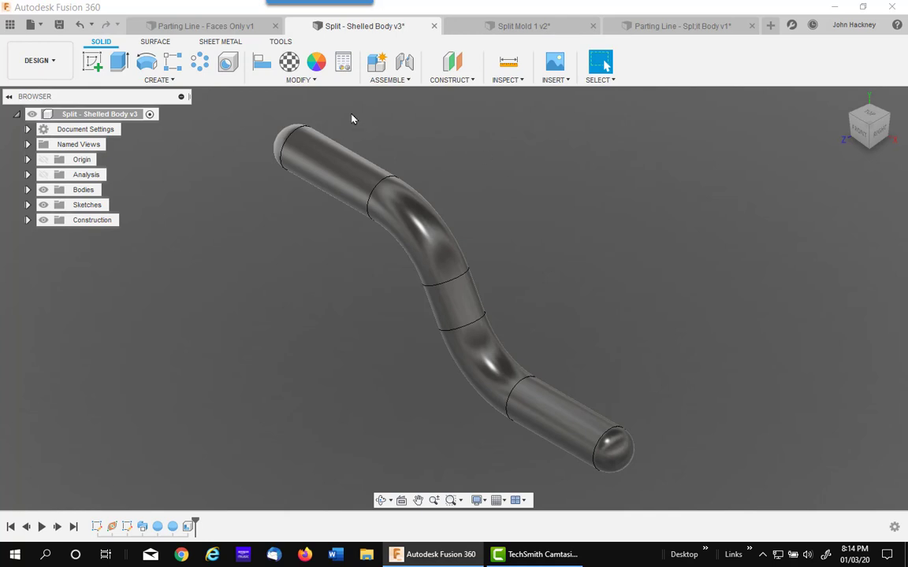
- Show the MODIFY commands in the Split - Shelled Body v3 design
left_click(300, 80)
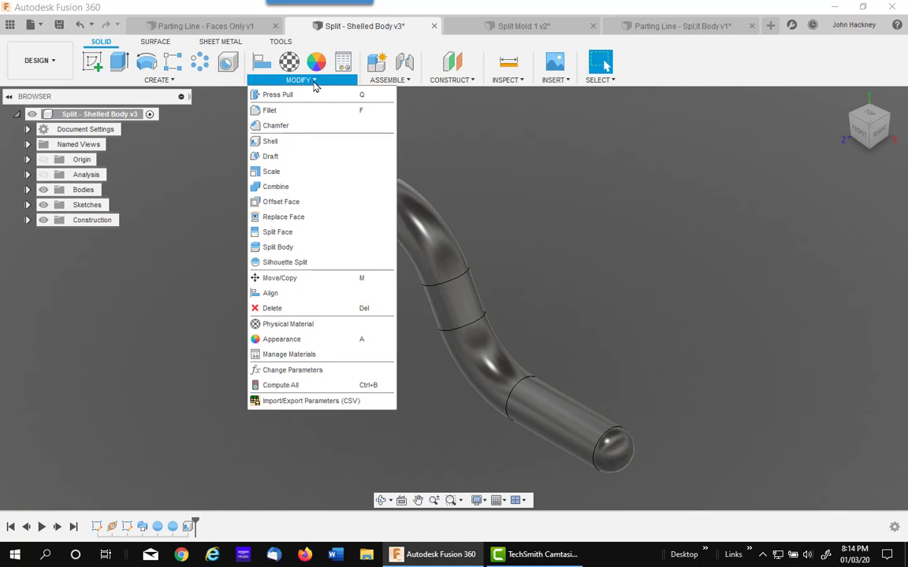
- Launch Silhouette Split with the operation set to Split Shelled Body
left_click(284, 262)
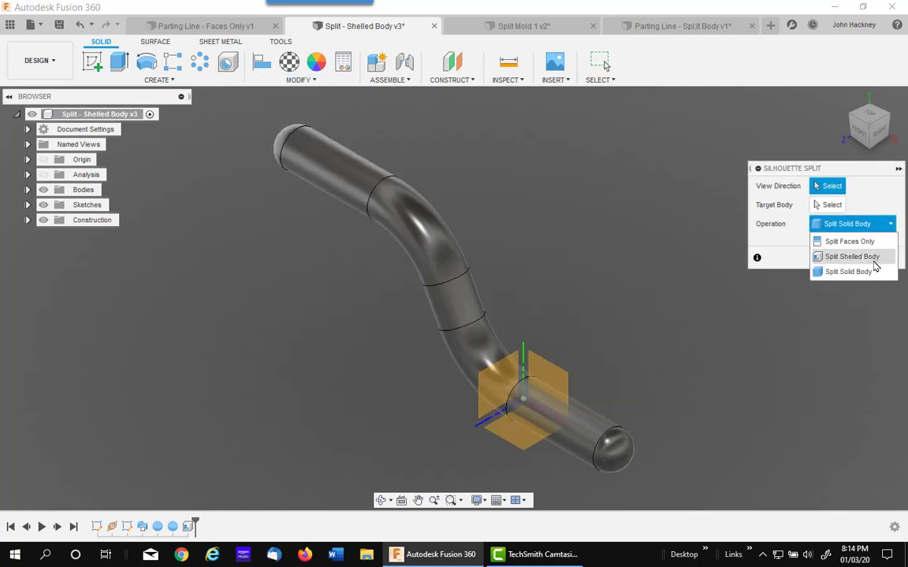
left_click(851, 256)
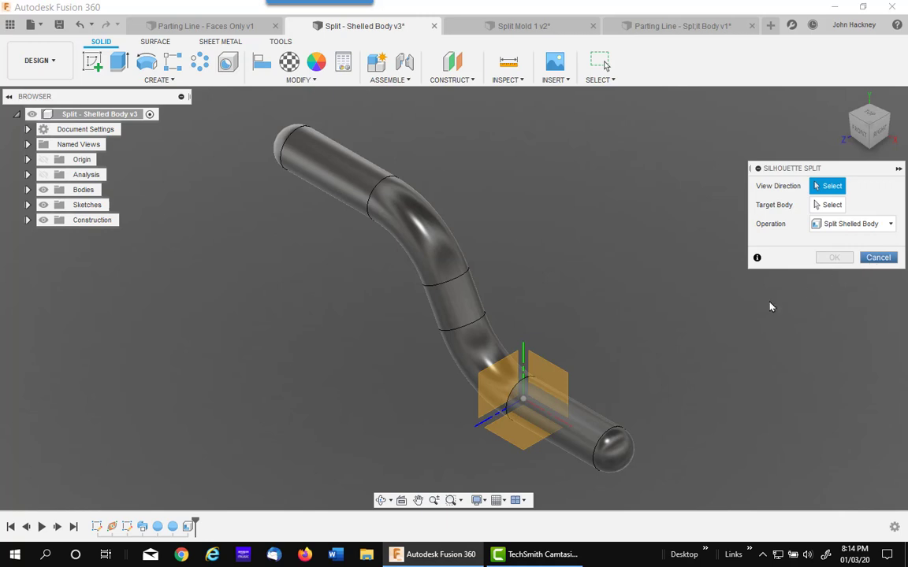
mouse_move(572, 290)
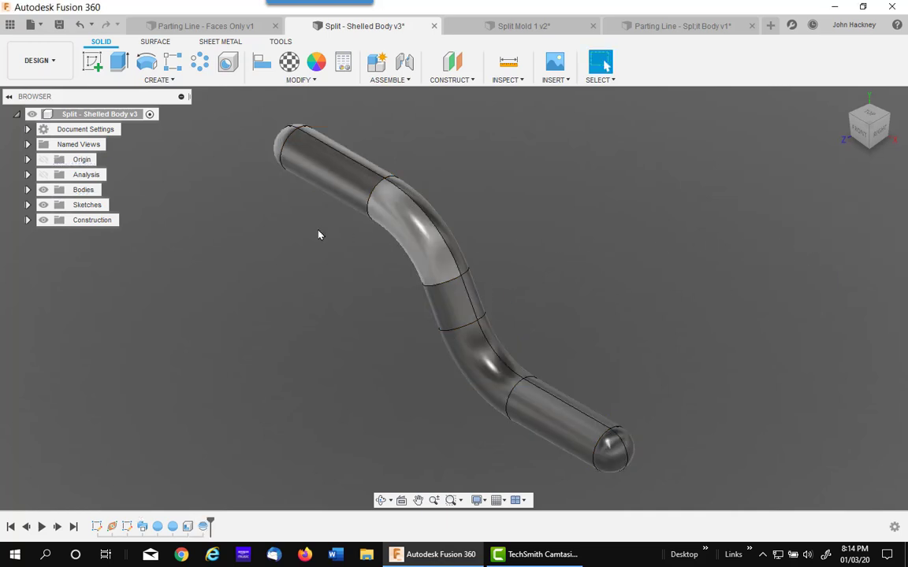
- Select Body7 among the shelled split bodies, then open Parting Line - Faces Only
left_click(27, 189)
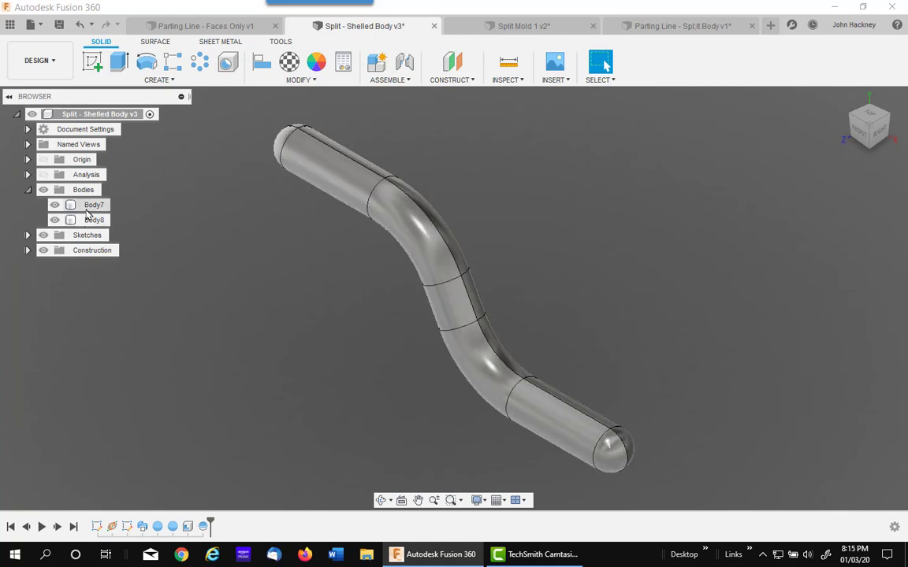
left_click(94, 204)
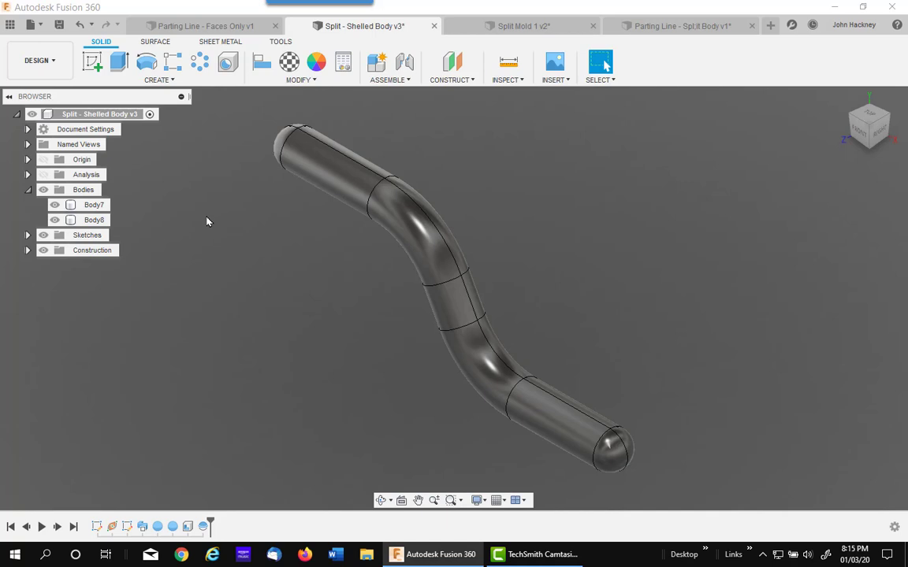
left_click(94, 205)
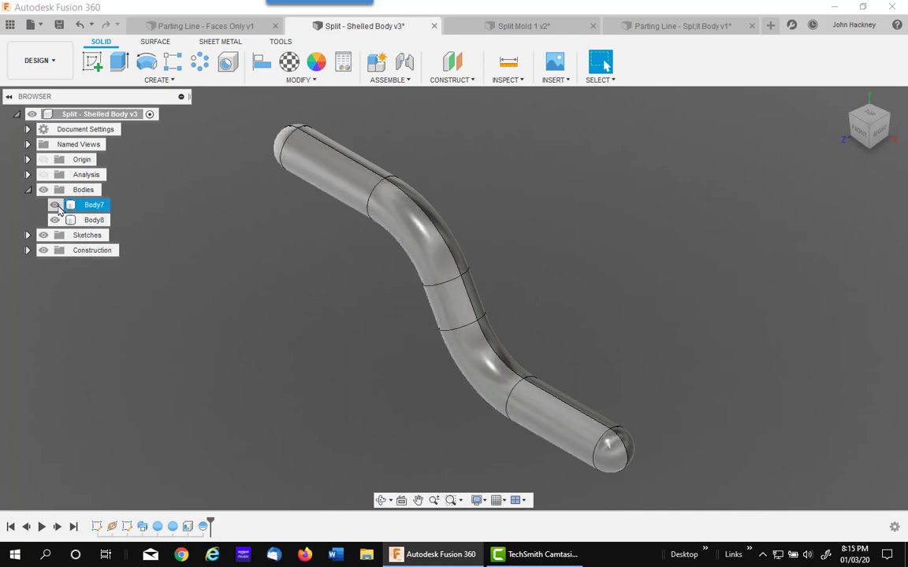
left_click(94, 204)
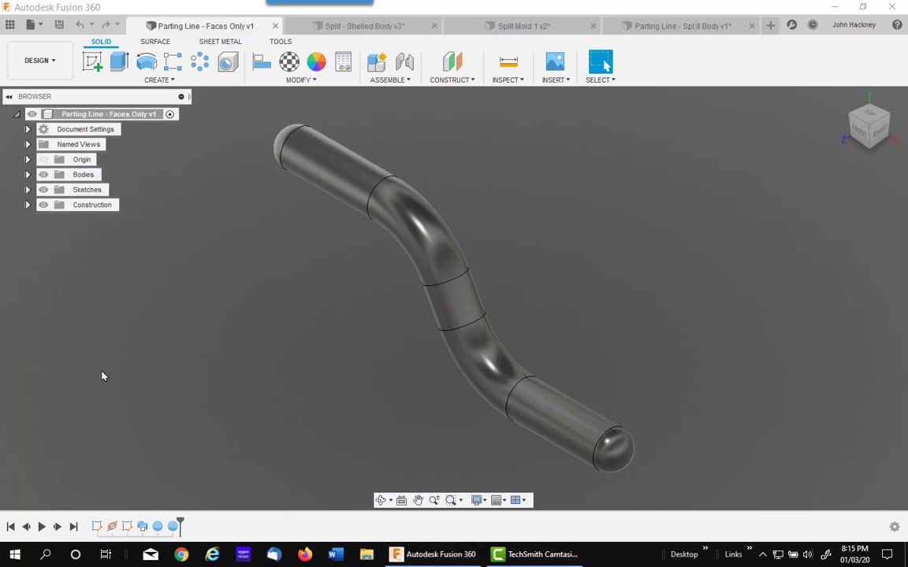
mouse_move(144, 347)
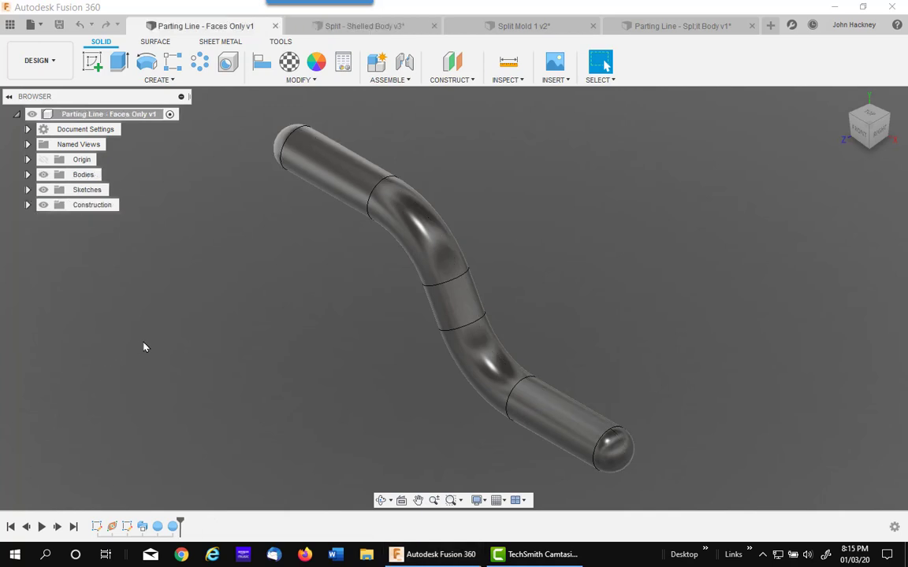
mouse_move(205, 305)
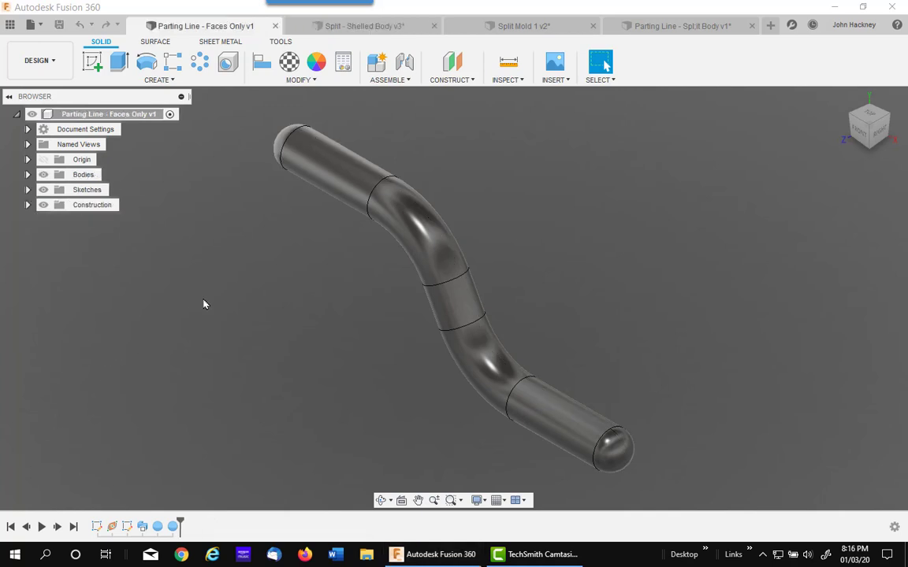
mouse_move(253, 347)
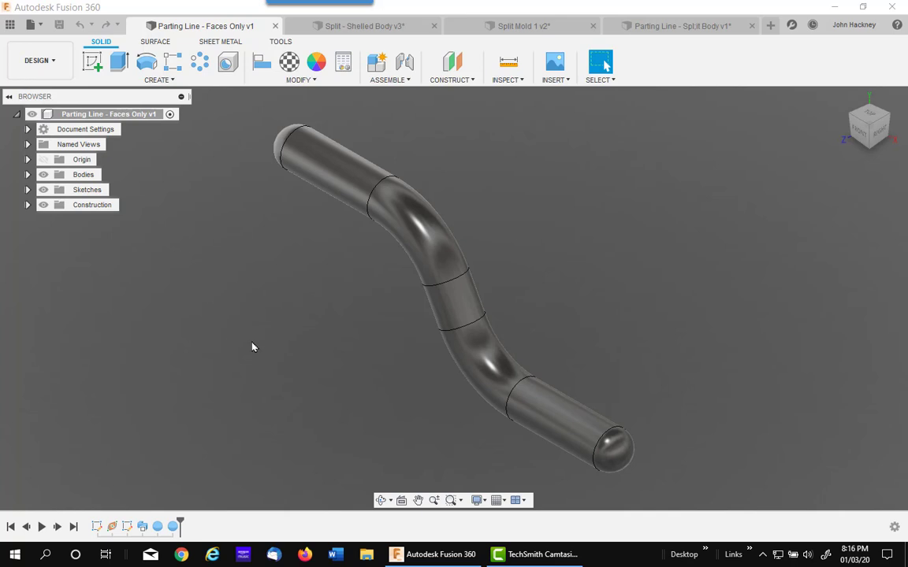
mouse_move(338, 111)
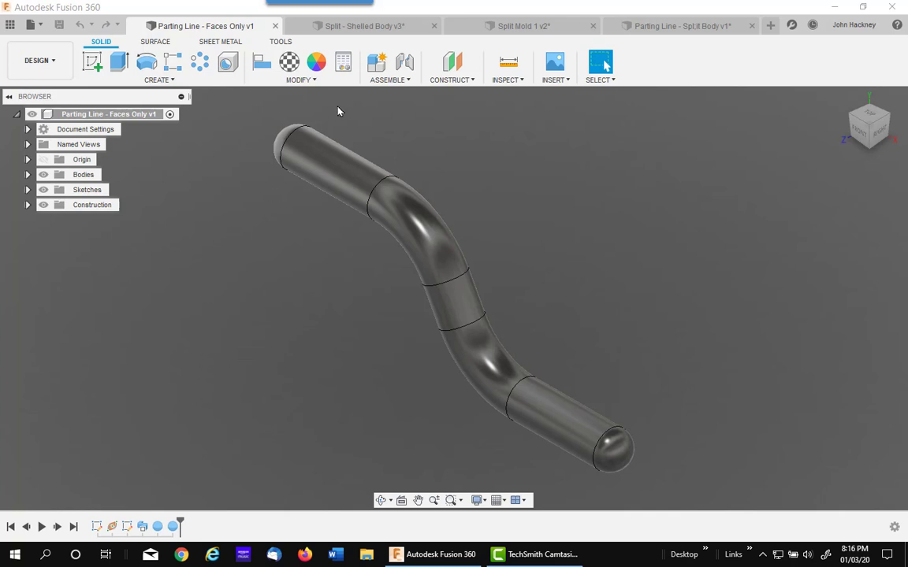
- Run Silhouette Split with Split Faces Only, targeting the curved tube body
left_click(300, 79)
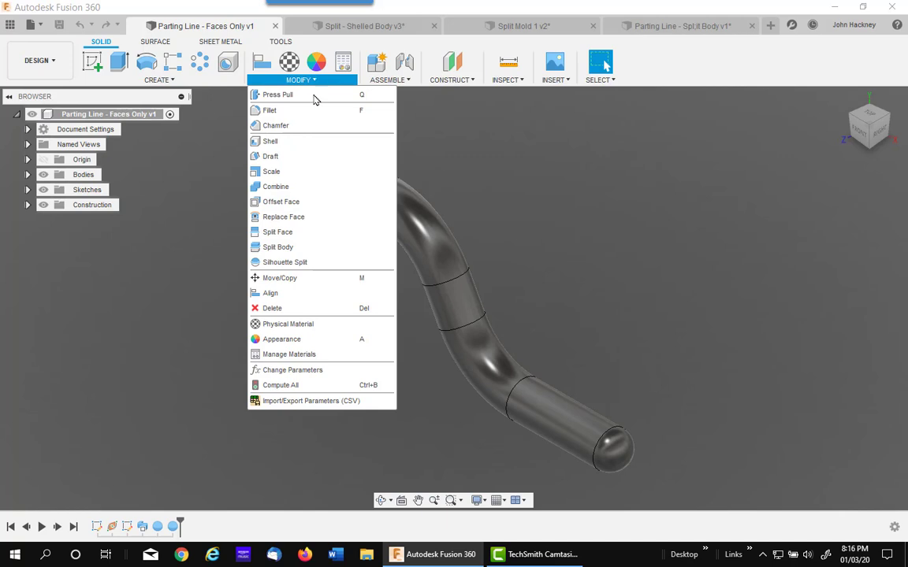
left_click(284, 262)
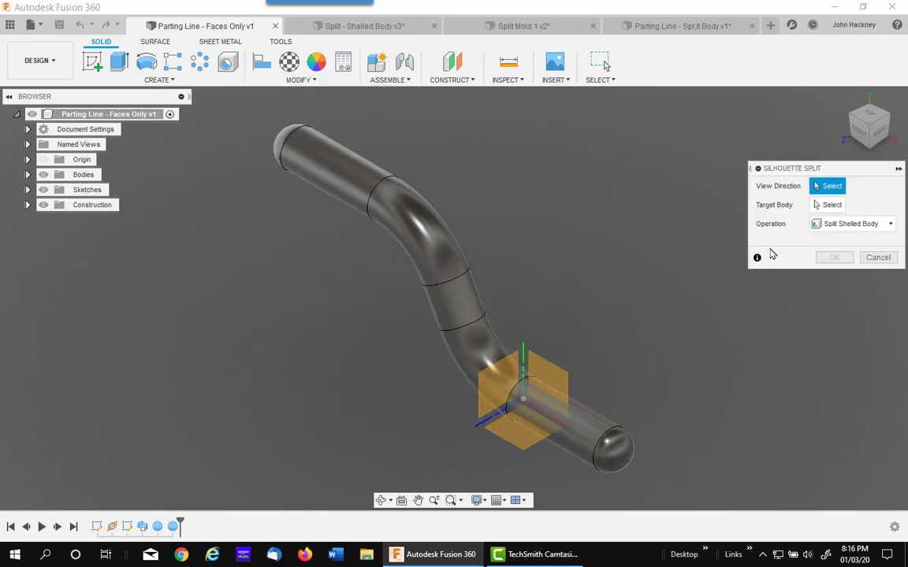
left_click(851, 224)
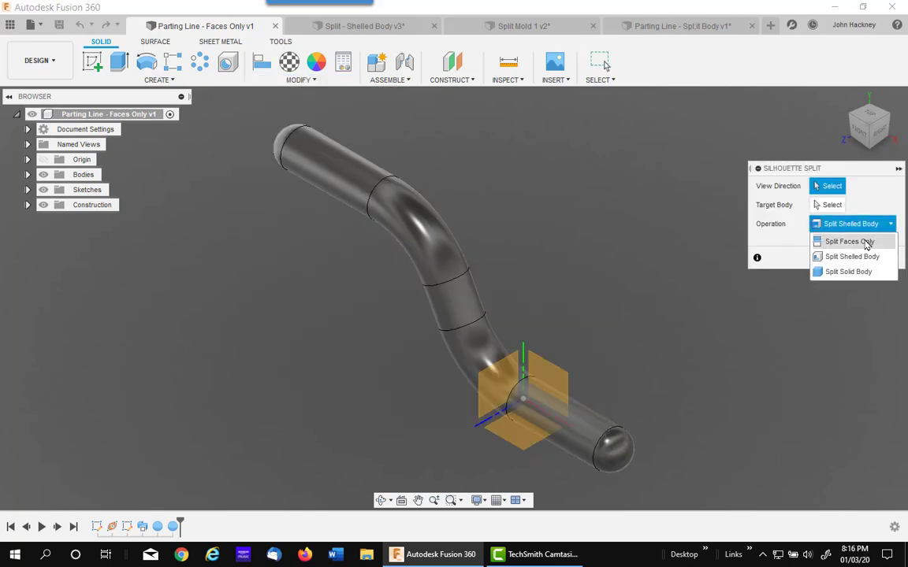
left_click(848, 241)
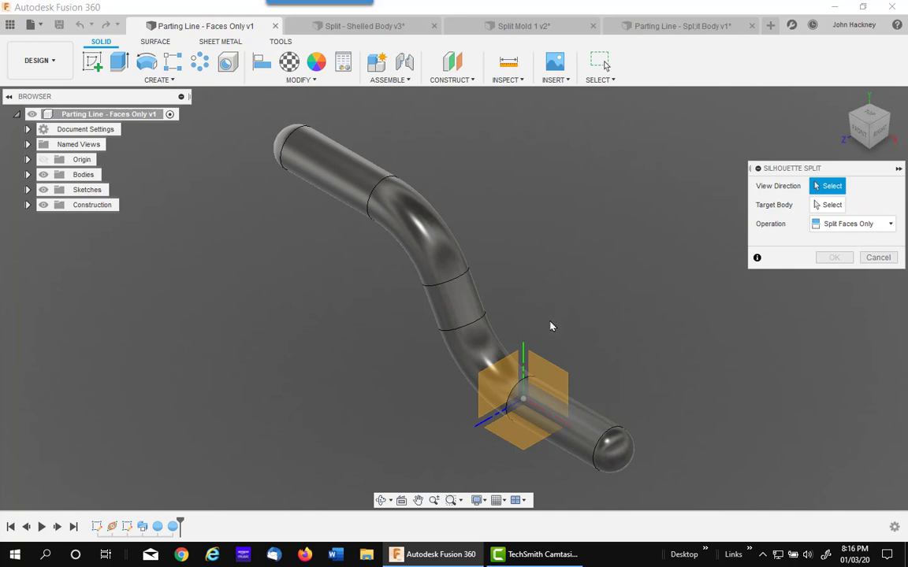
mouse_move(290, 166)
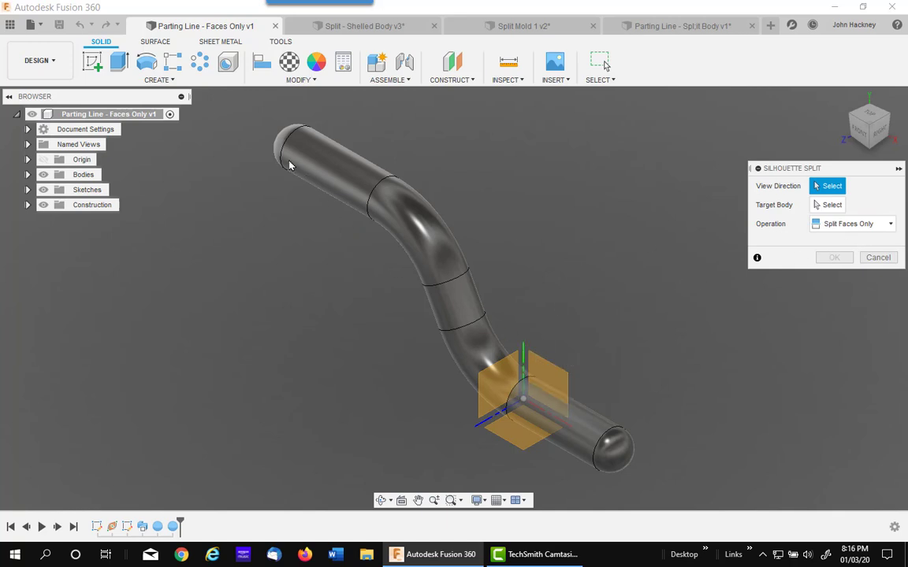
mouse_move(446, 331)
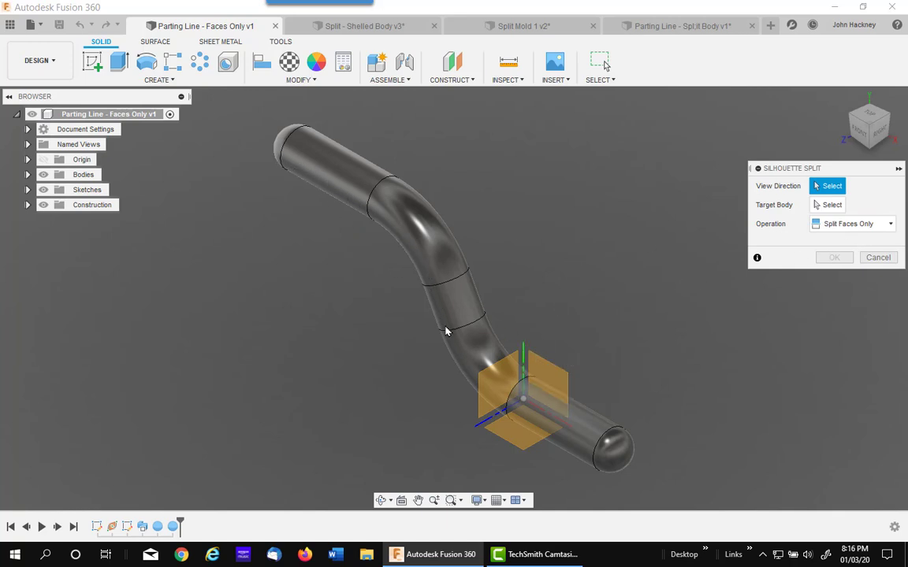
mouse_move(342, 174)
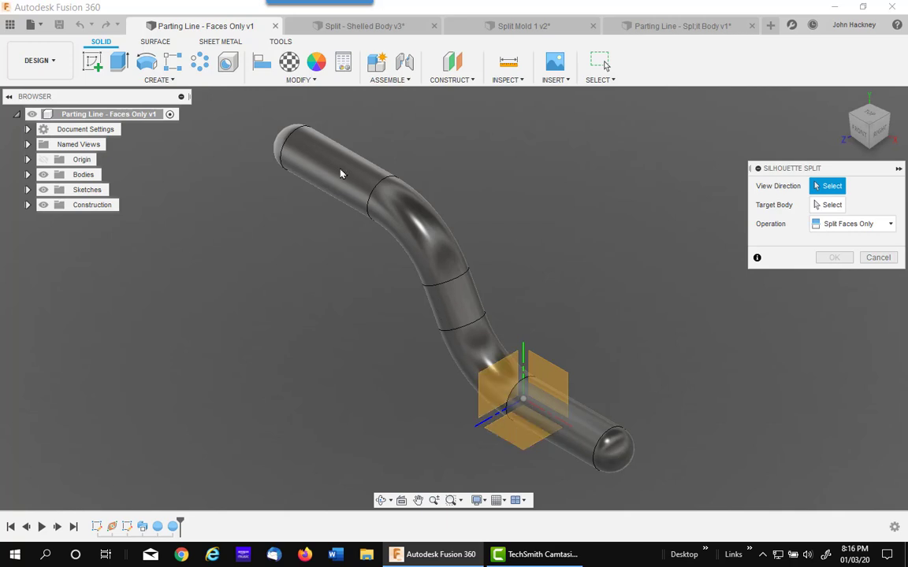
left_click(523, 351)
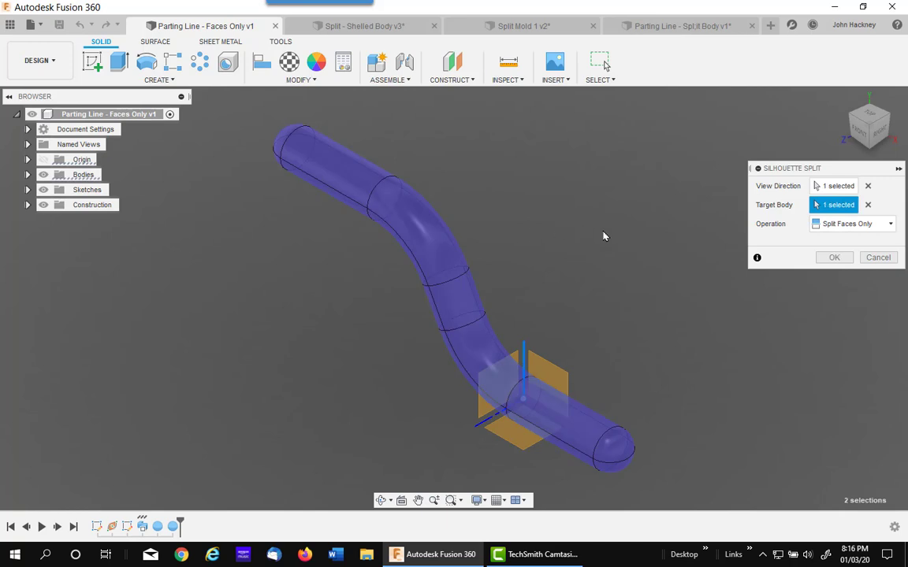
mouse_move(429, 279)
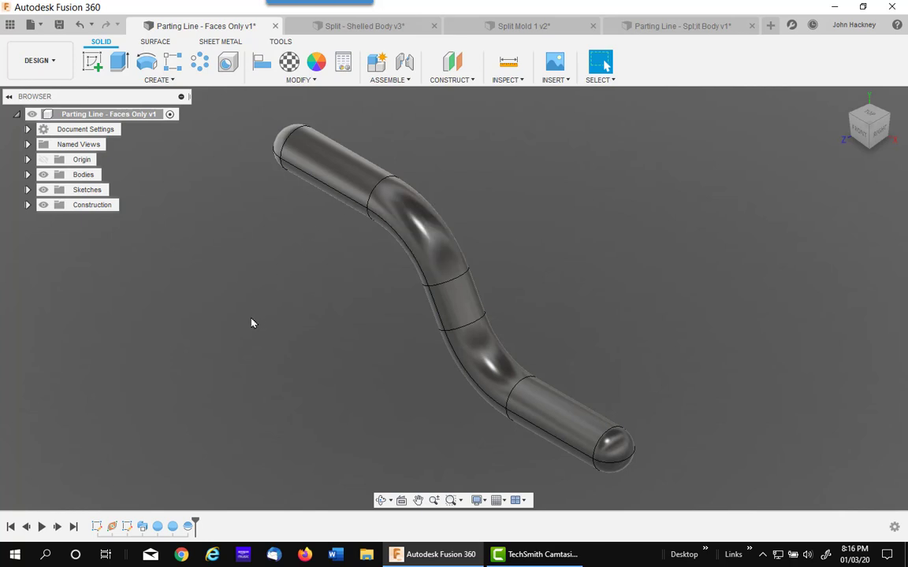
mouse_move(331, 179)
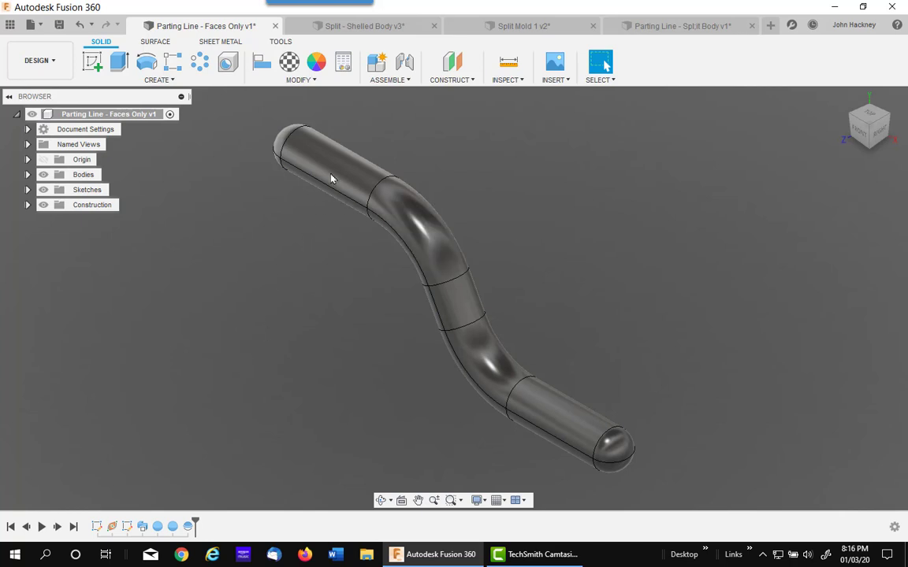
- Return to the Split - Shelled Body v3 design
left_click(363, 26)
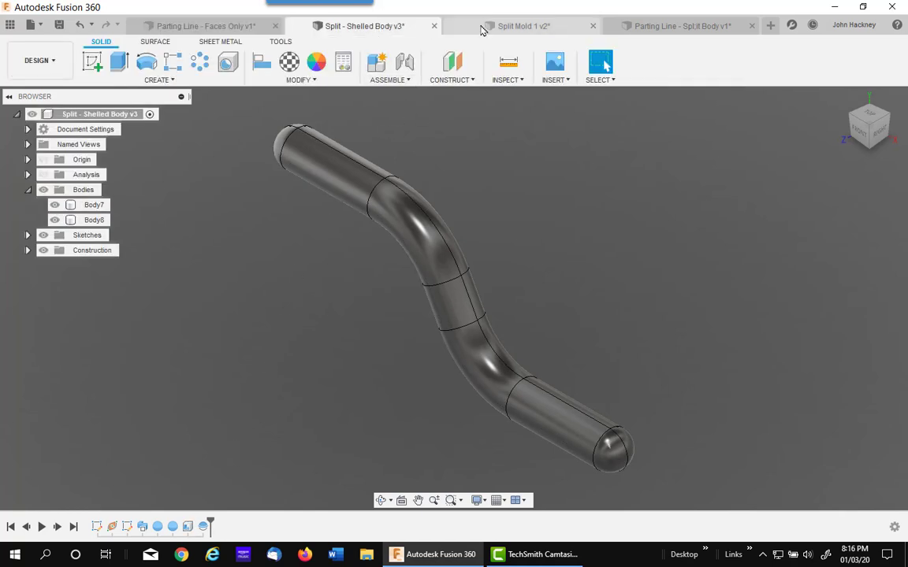
- Switch to the Split Mold 1 v2 document and show the Modify commands with Silhouette Split
left_click(524, 26)
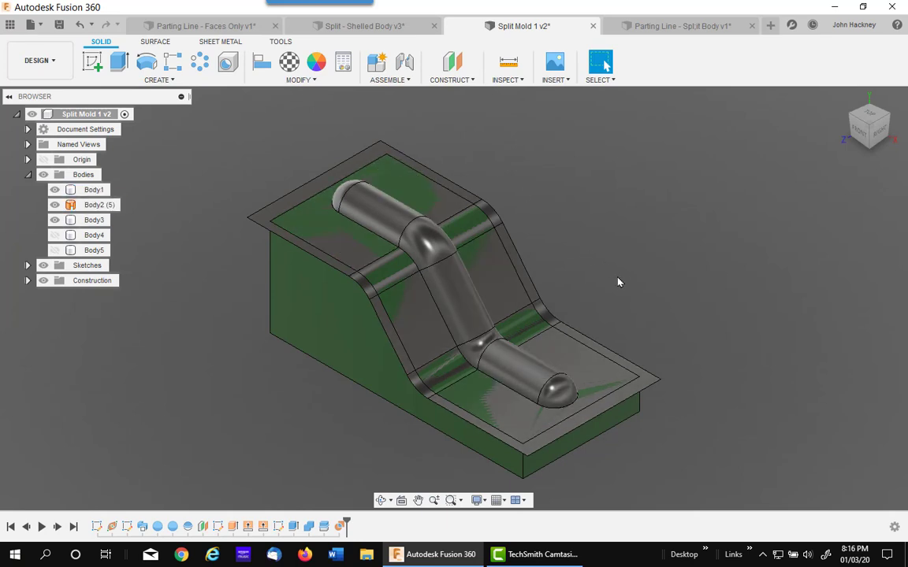
mouse_move(183, 333)
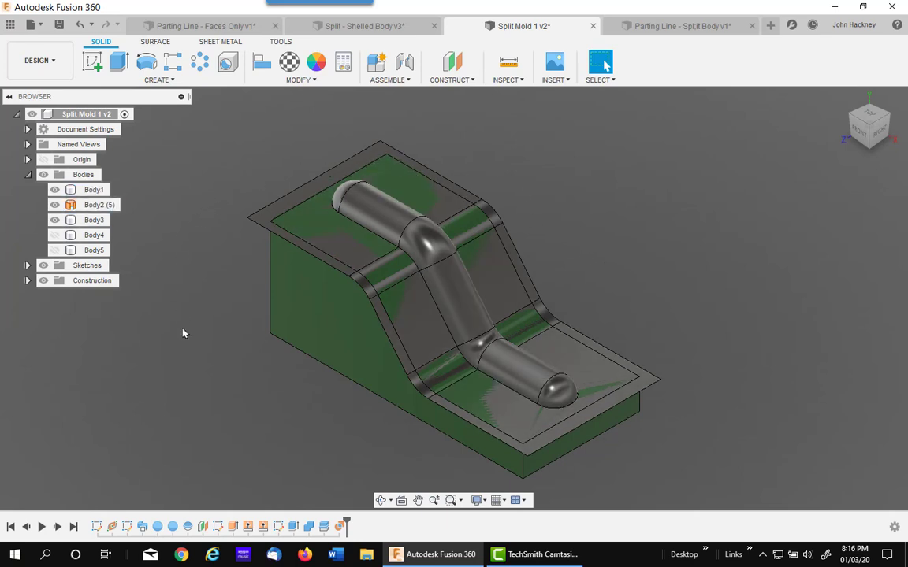
mouse_move(102, 418)
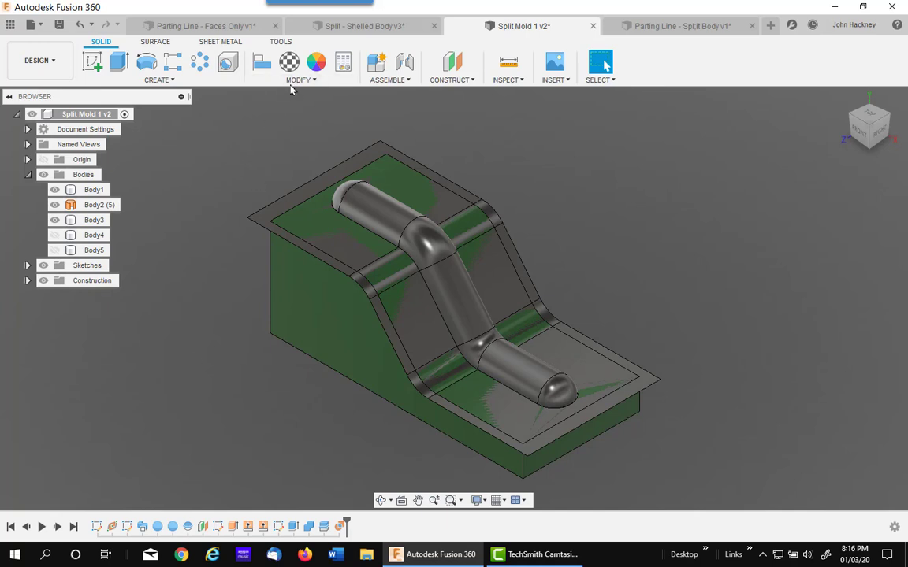
left_click(300, 79)
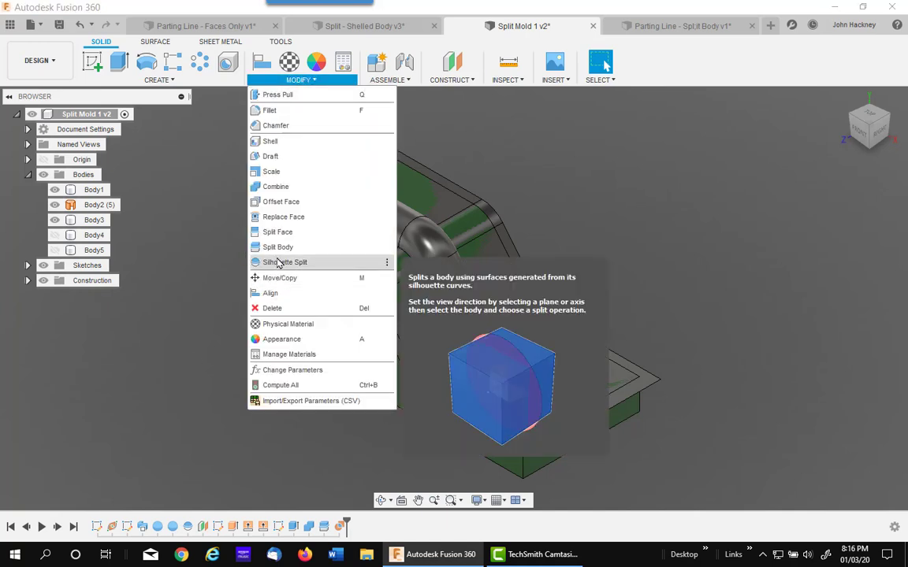